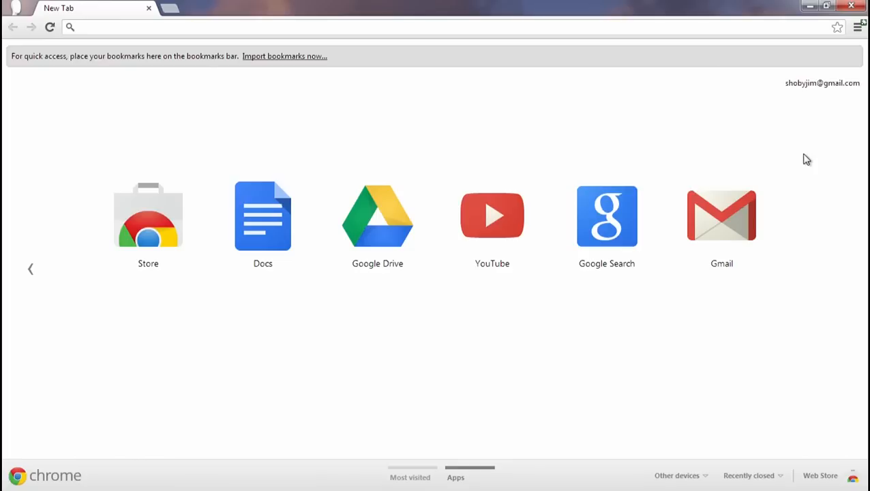
pyautogui.moveTo(836, 94)
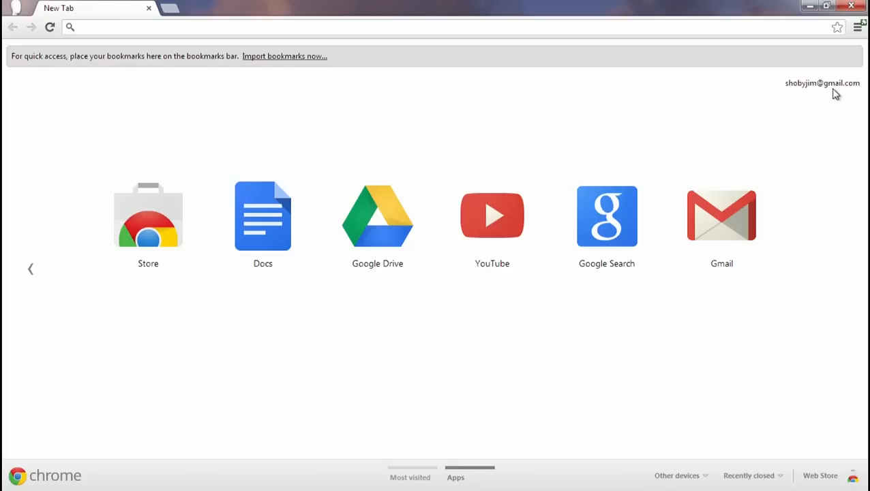
# Go to Chrome's Settings page from the main browser menu.
pyautogui.click(858, 27)
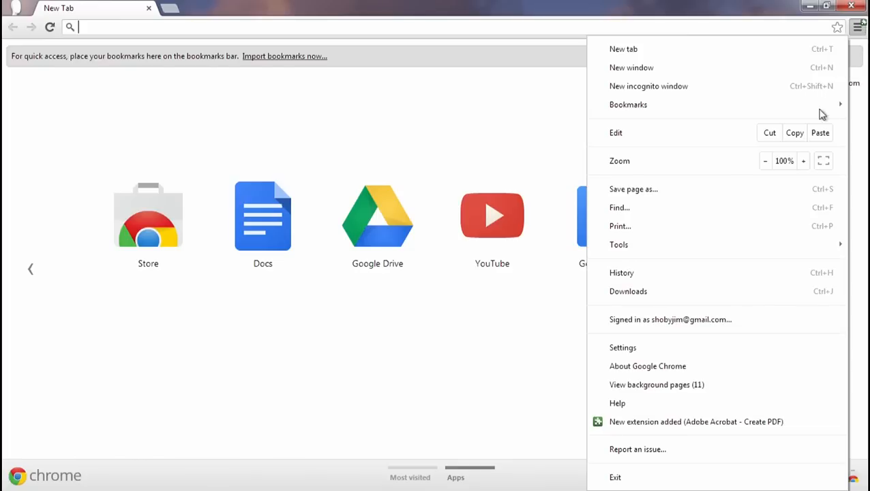
pyautogui.click(622, 347)
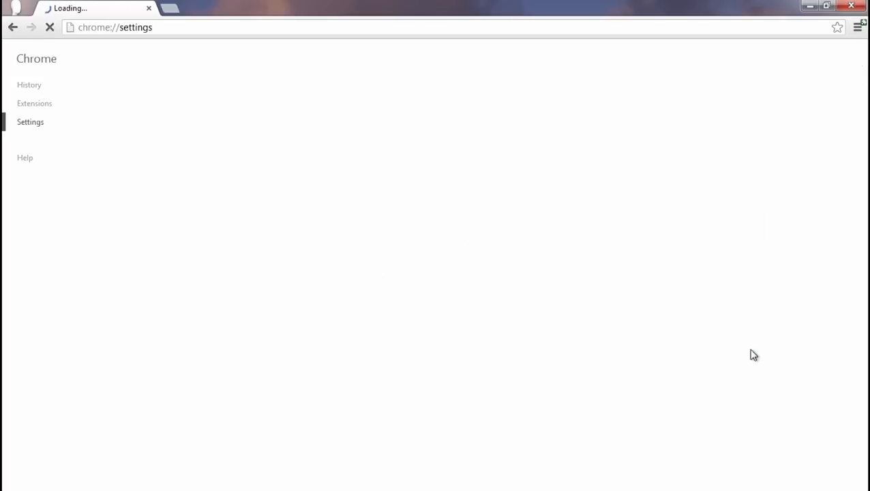
# Search settings for 'cloud' and start adding printers under Google Cloud Print.
pyautogui.write('c')
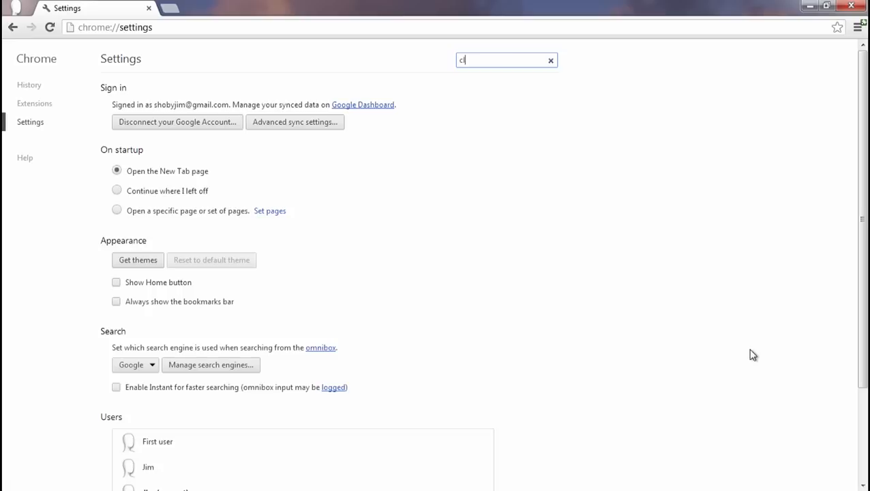
pyautogui.write('loud')
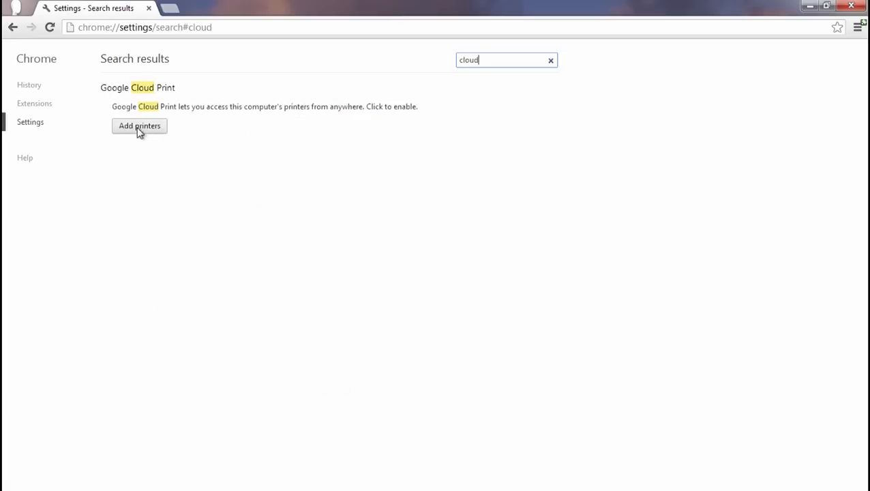
pyautogui.click(139, 125)
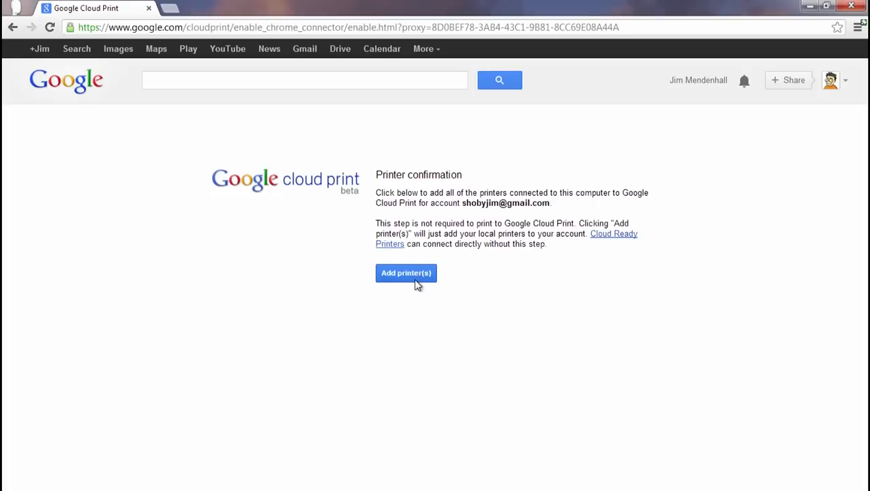
# Add this computer's printers to Cloud Print, then go to Manage your printers.
pyautogui.click(406, 273)
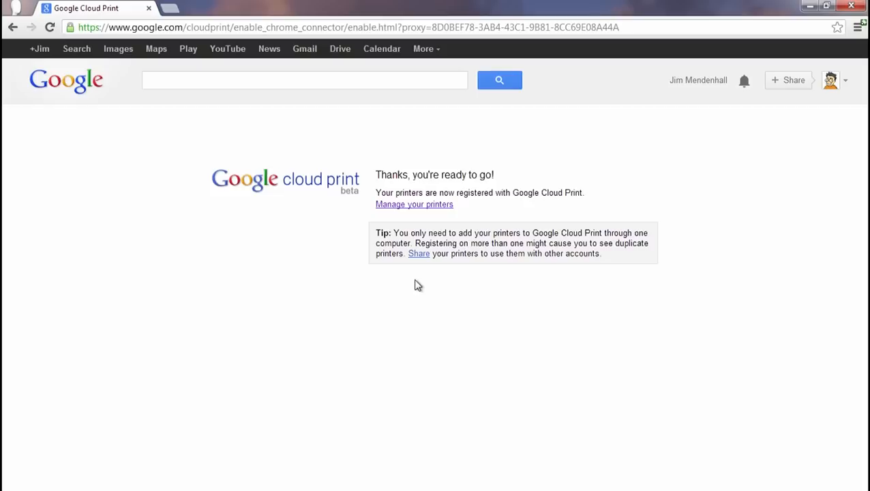
pyautogui.moveTo(420, 208)
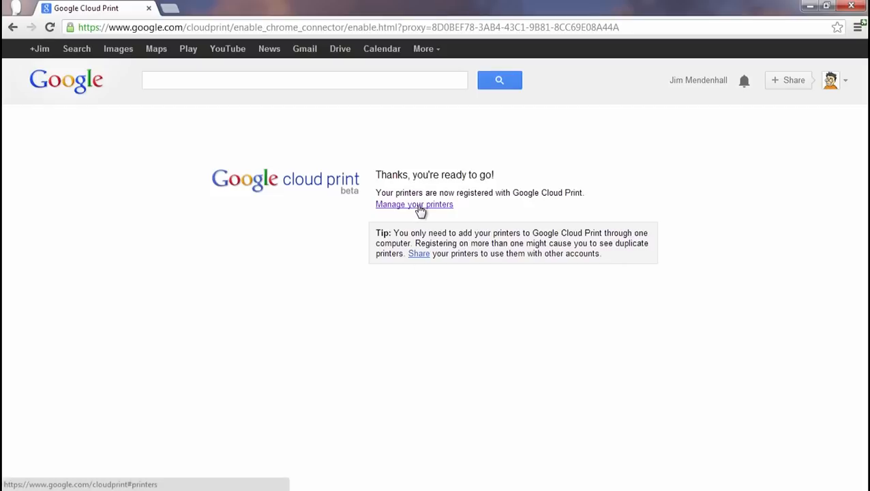
pyautogui.click(414, 205)
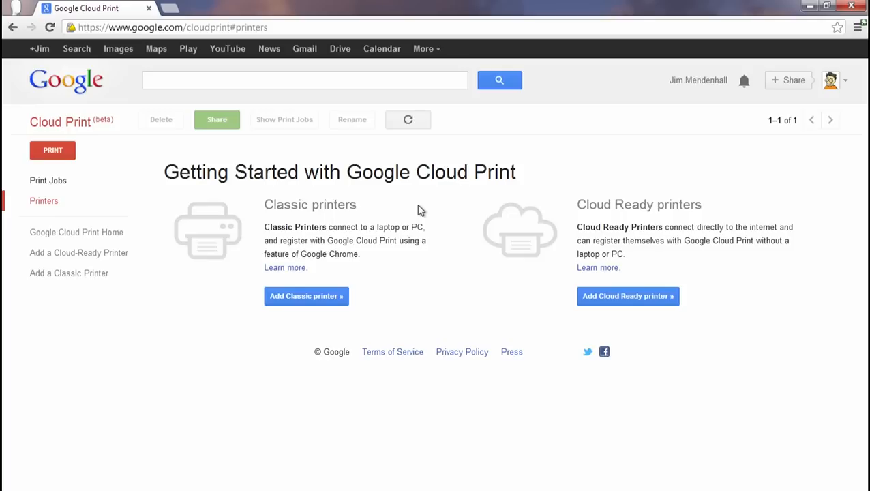
# Leave the Cloud Print printers page to continue on the Chromebook.
pyautogui.click(408, 120)
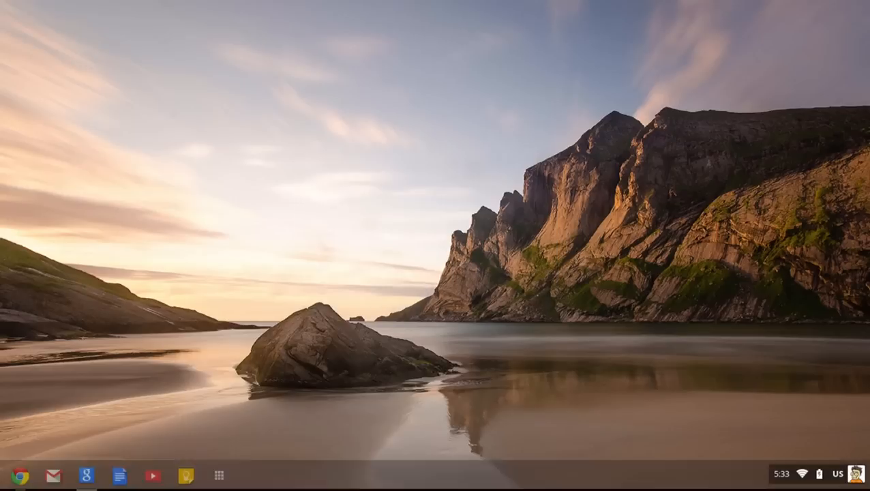
# Search 'cloud print wiki' in Chrome and open the Google Cloud Print Wikipedia article.
pyautogui.click(19, 475)
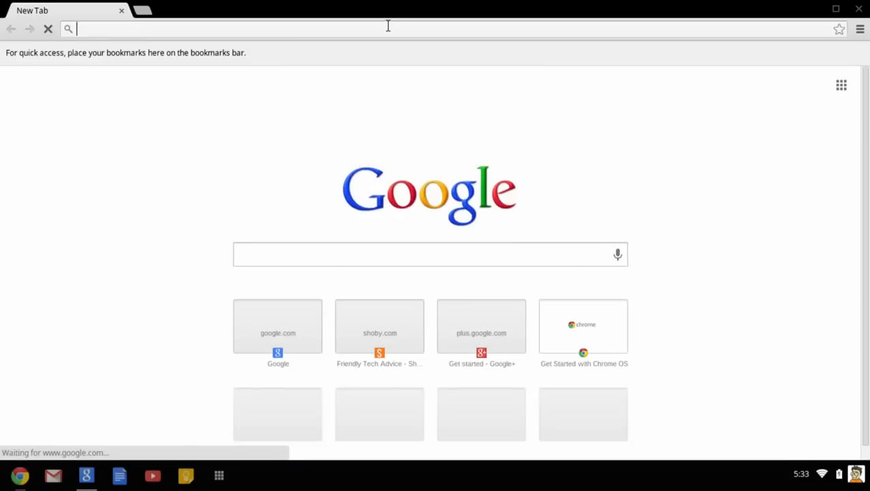
pyautogui.write('cloud prin')
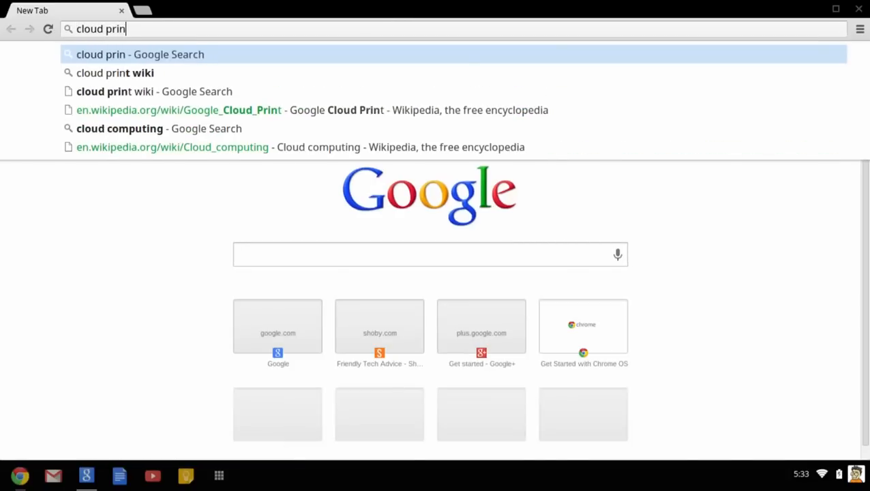
pyautogui.click(115, 73)
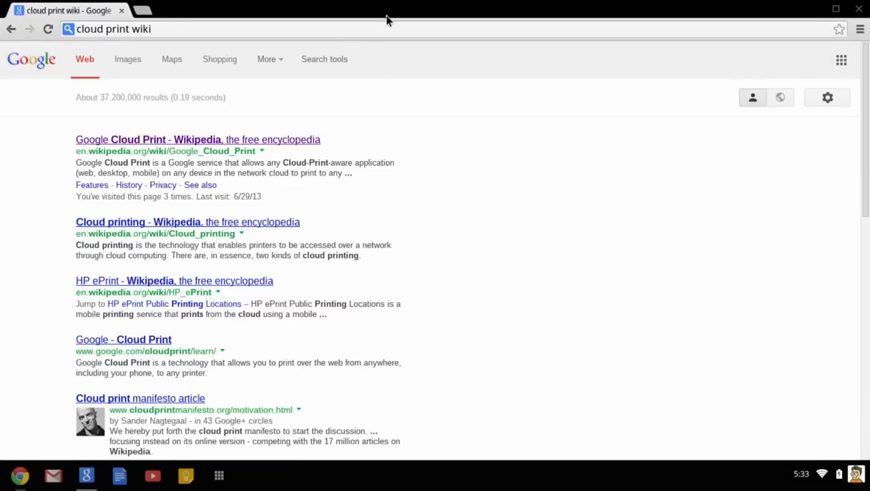
pyautogui.click(197, 139)
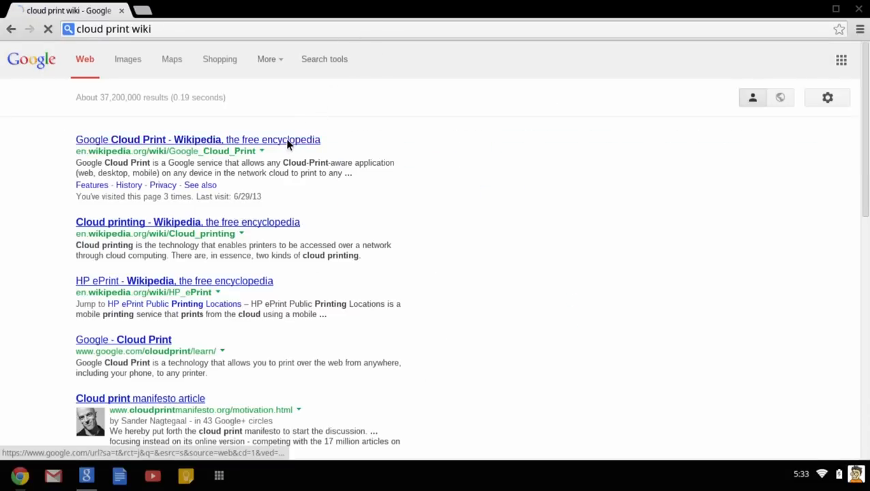
pyautogui.click(197, 139)
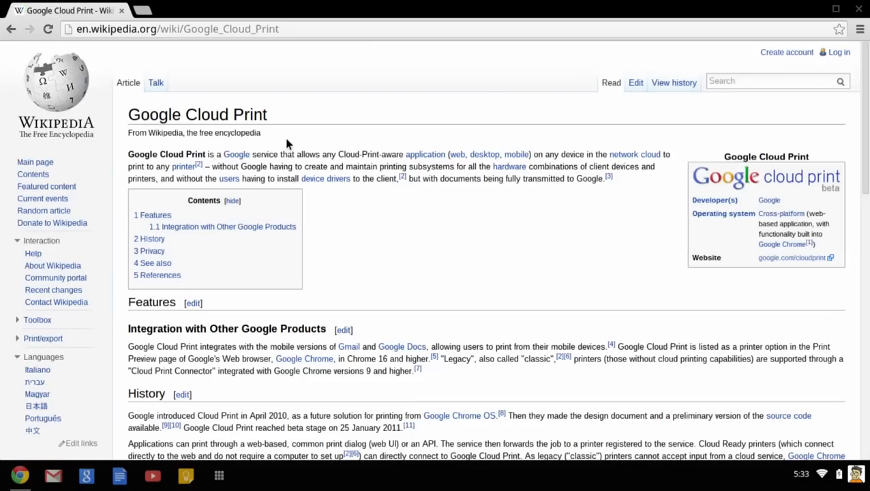
# Bring up the print preview for the Google Cloud Print article.
pyautogui.press('ctrl+p')
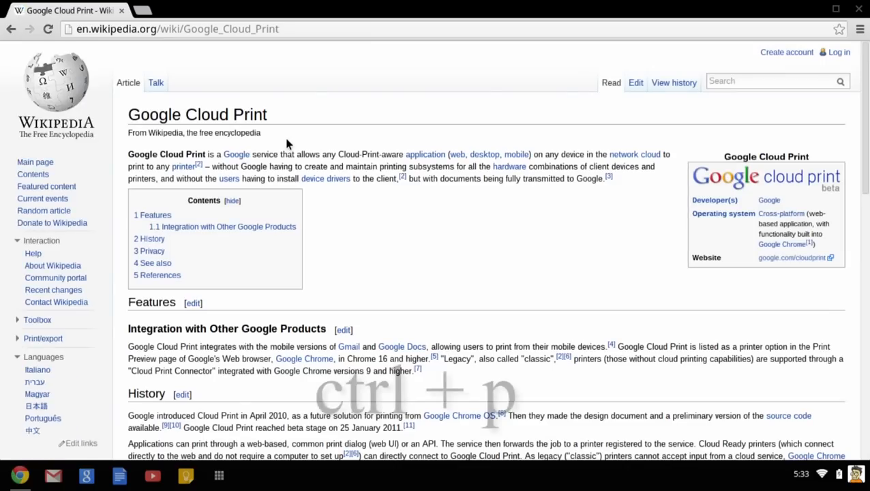
pyautogui.press('ctrl+p')
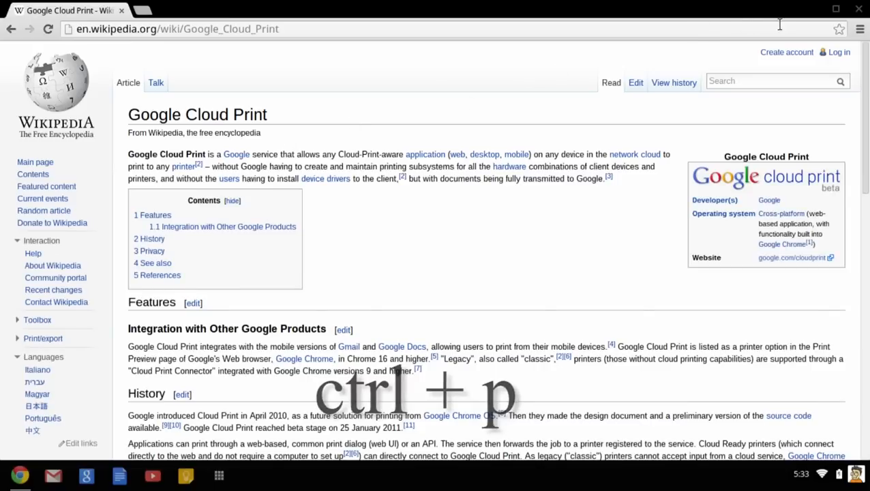
pyautogui.click(860, 29)
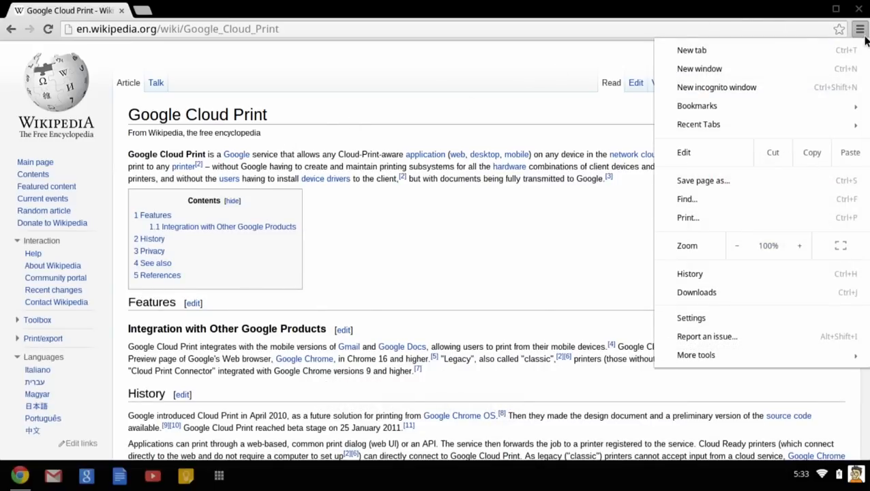
pyautogui.moveTo(710, 217)
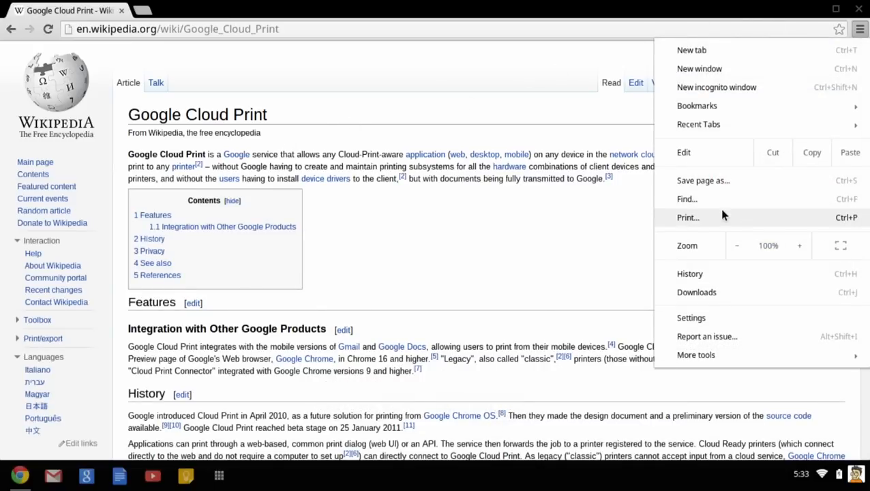
pyautogui.click(687, 217)
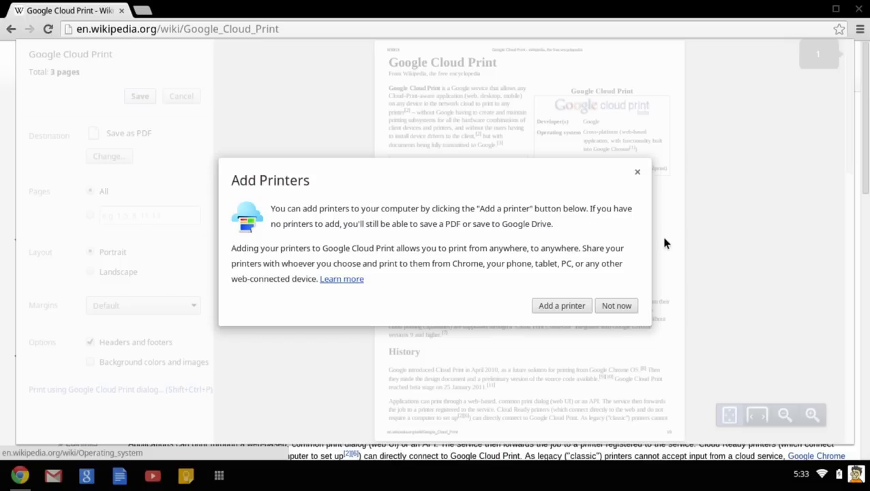
# Dismiss the Add Printers prompt and choose Xerox Phaser 3117 as the destination.
pyautogui.click(616, 305)
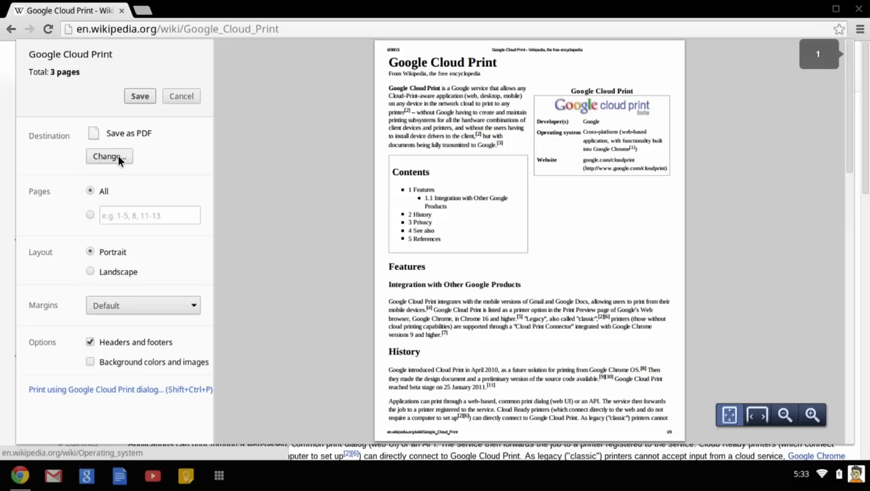
pyautogui.click(109, 156)
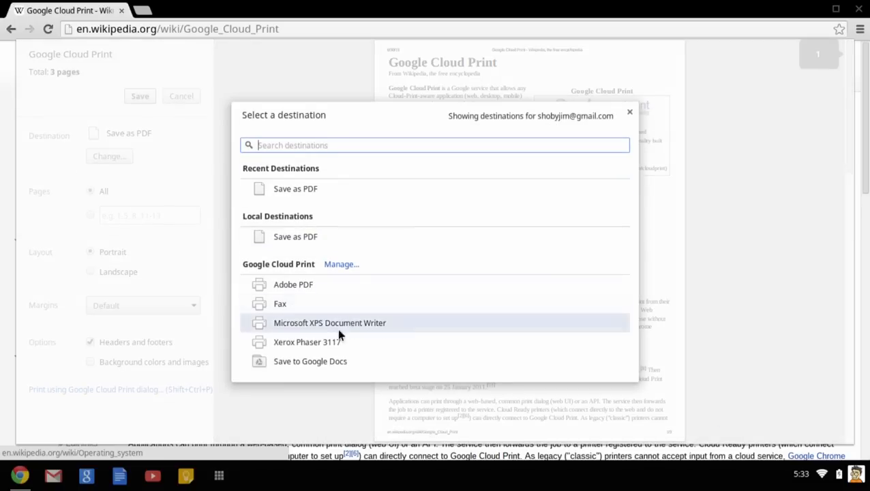
pyautogui.moveTo(307, 341)
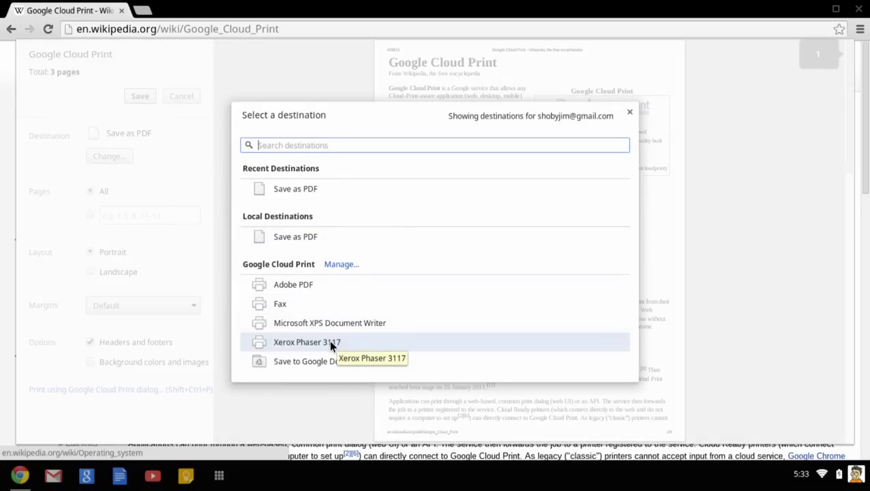
pyautogui.click(306, 342)
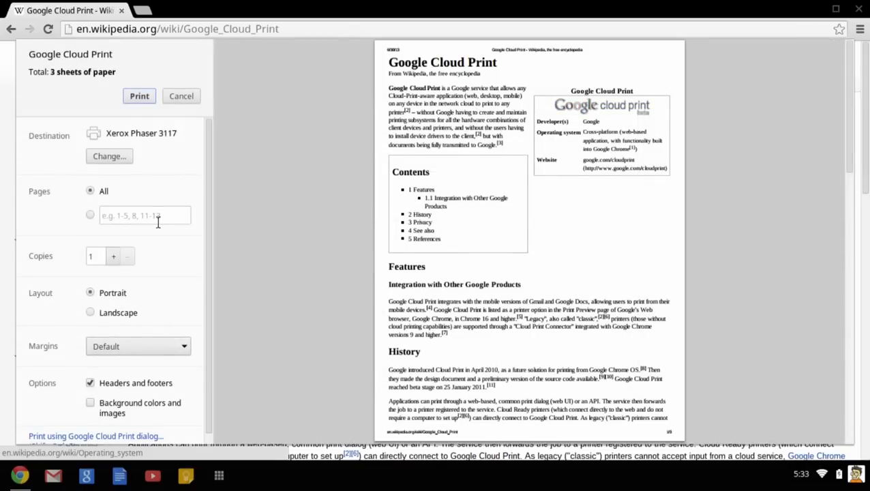
# Print page 1 only, with headers and footers turned off.
pyautogui.write('1')
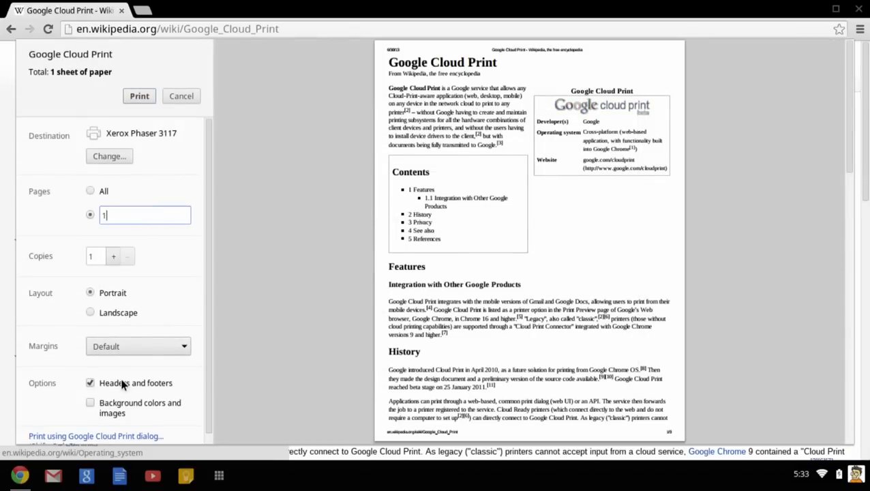
pyautogui.click(90, 382)
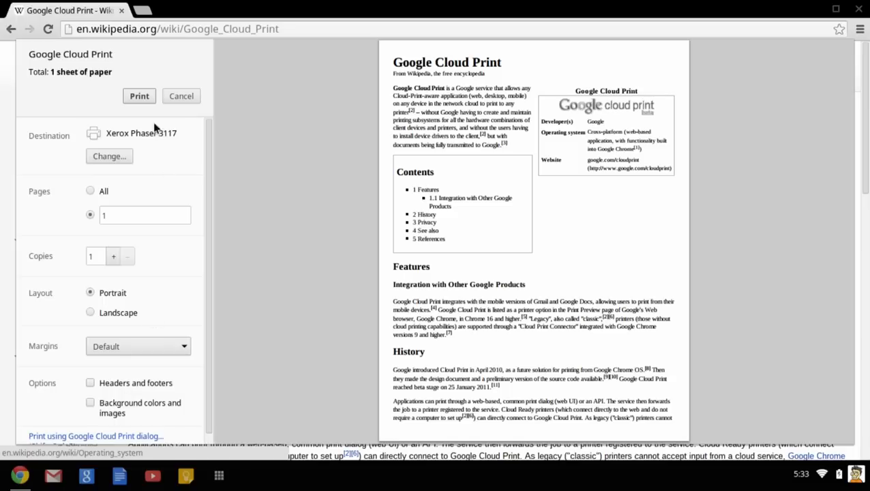
pyautogui.click(140, 95)
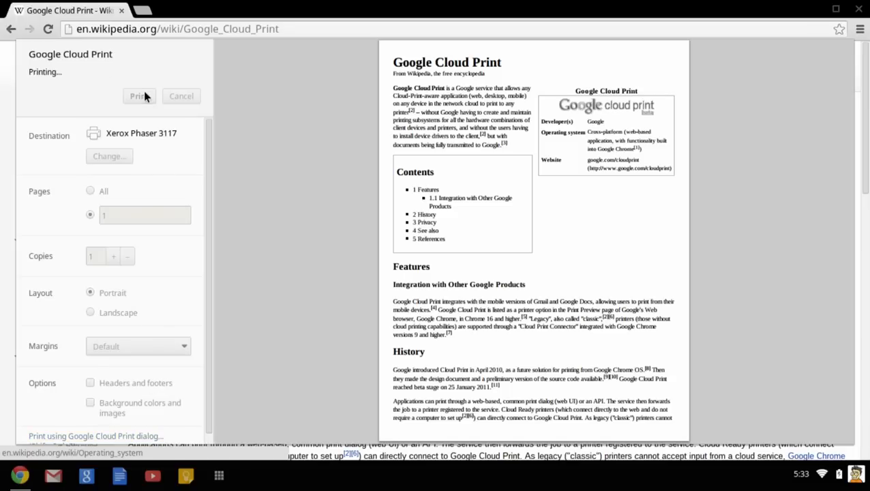
pyautogui.click(181, 95)
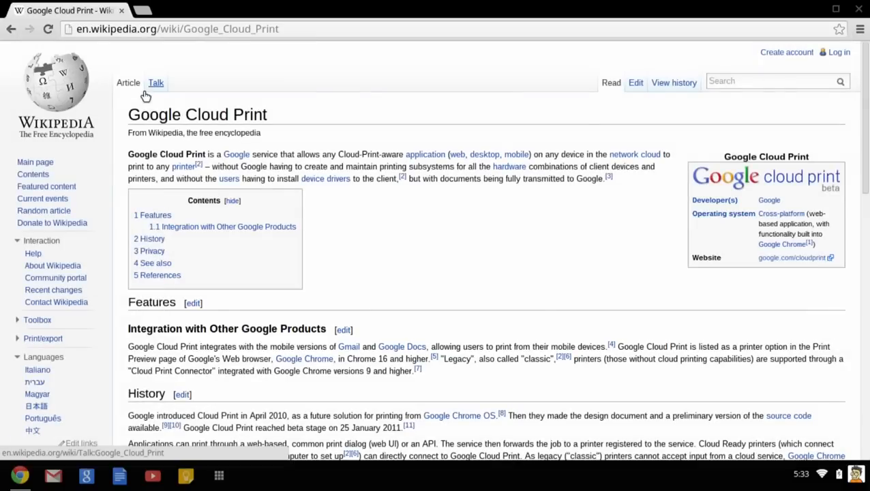
pyautogui.moveTo(156, 83)
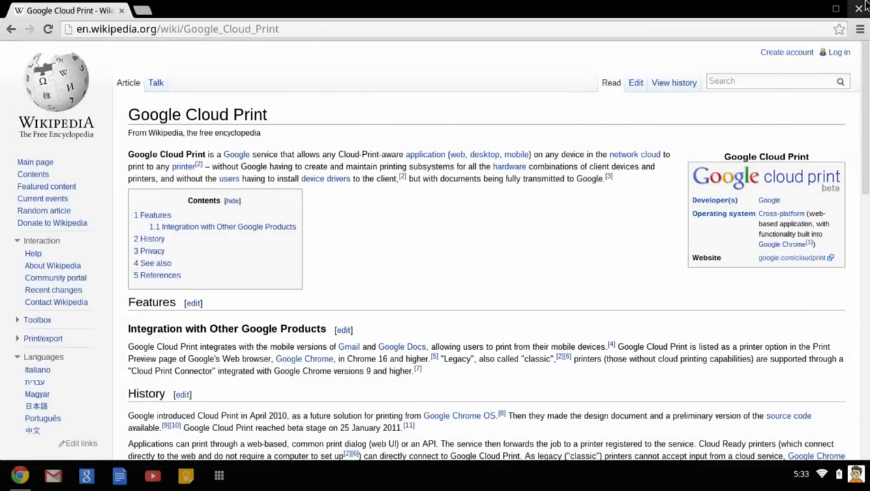
# Close the Chrome window to return to the Chromebook desktop.
pyautogui.click(859, 7)
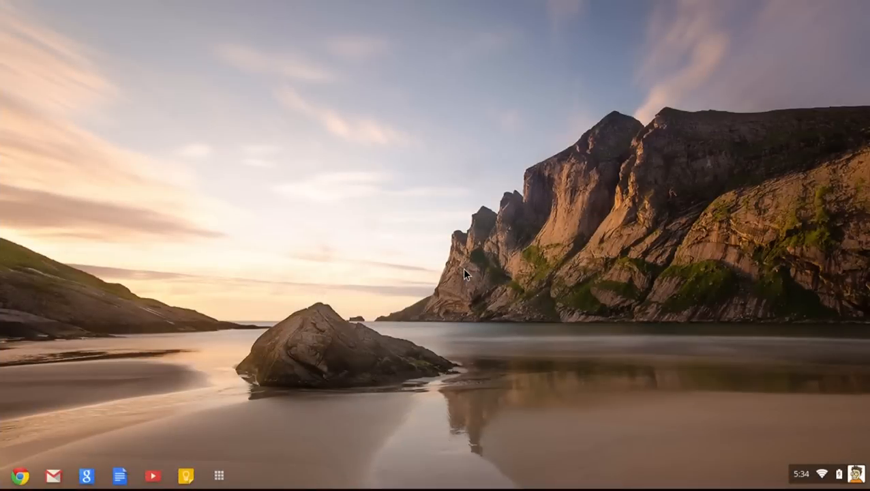